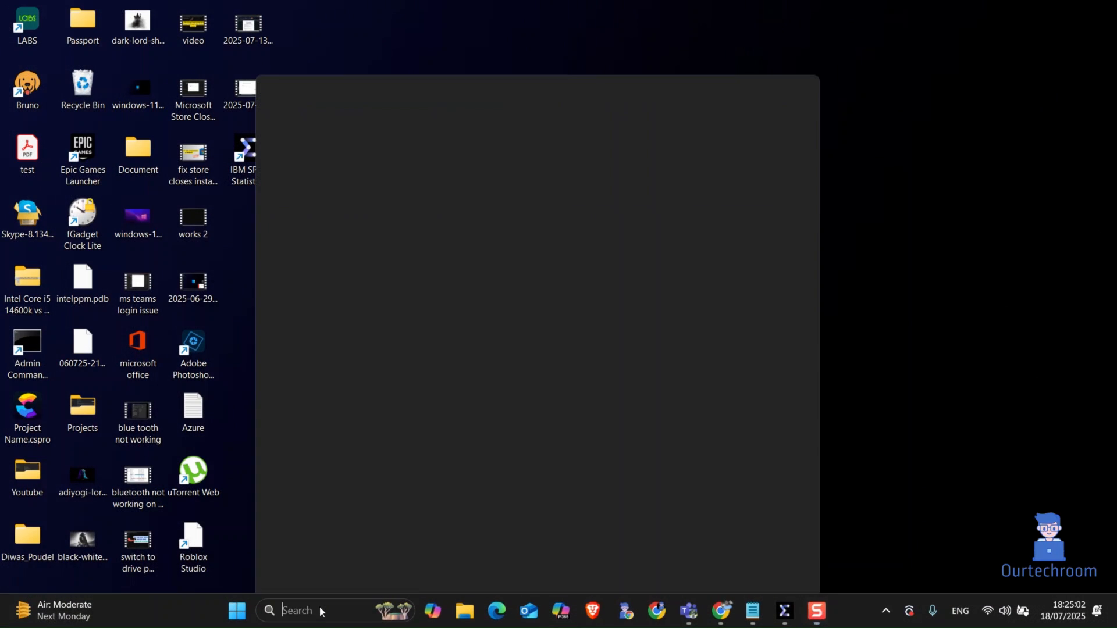
Step: In Task Manager, filter processes for 'sp' and end the IBM SPSS Statistics task
text(task manager)
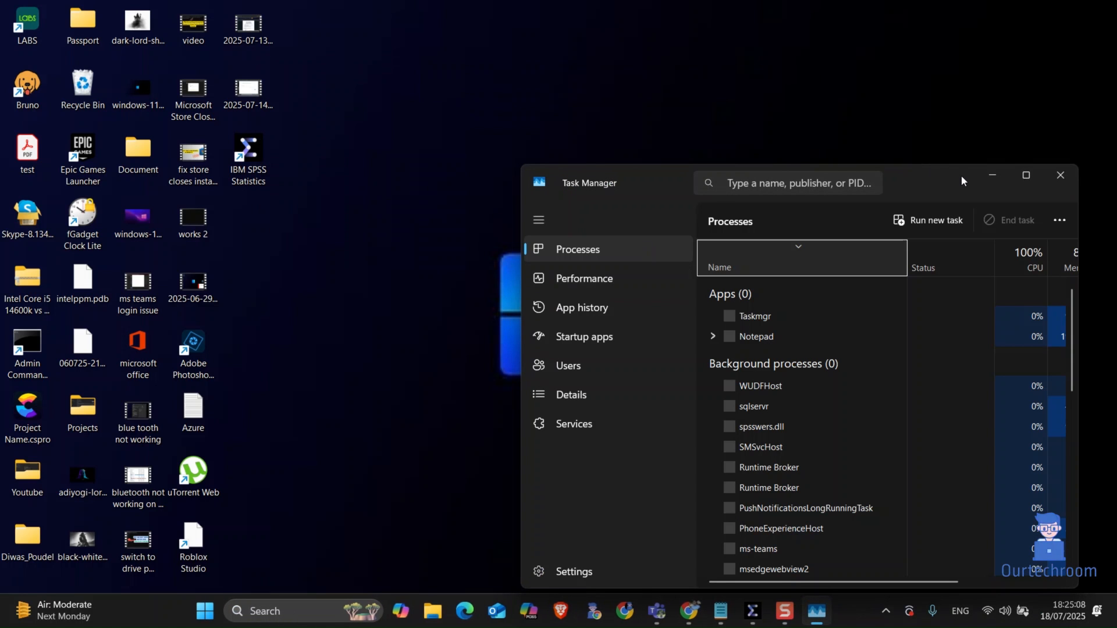
click(1026, 176)
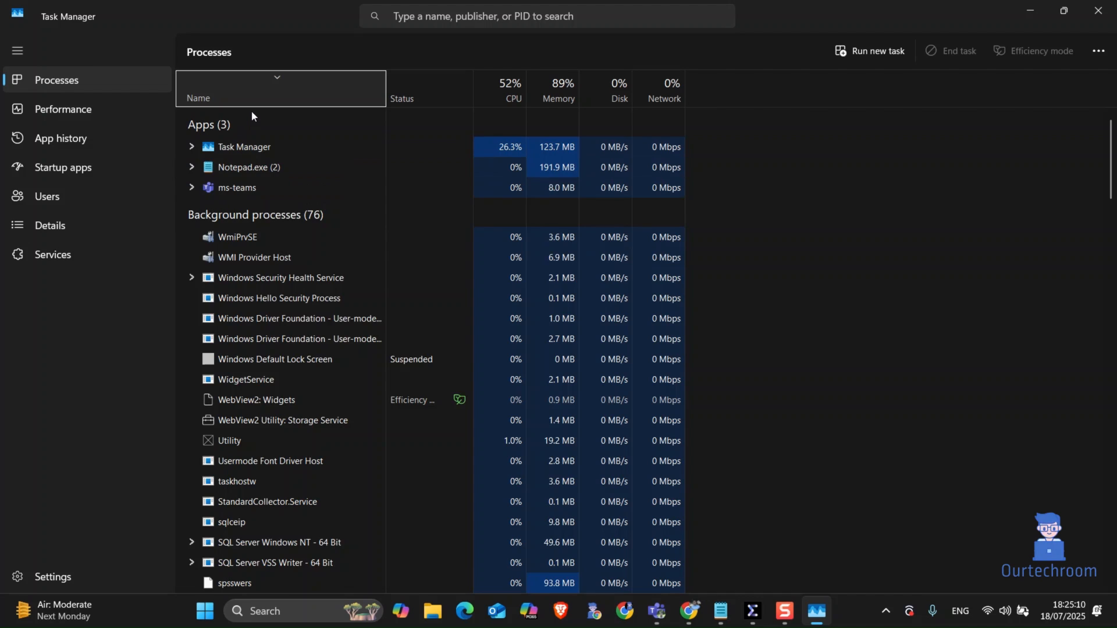
text(spss)
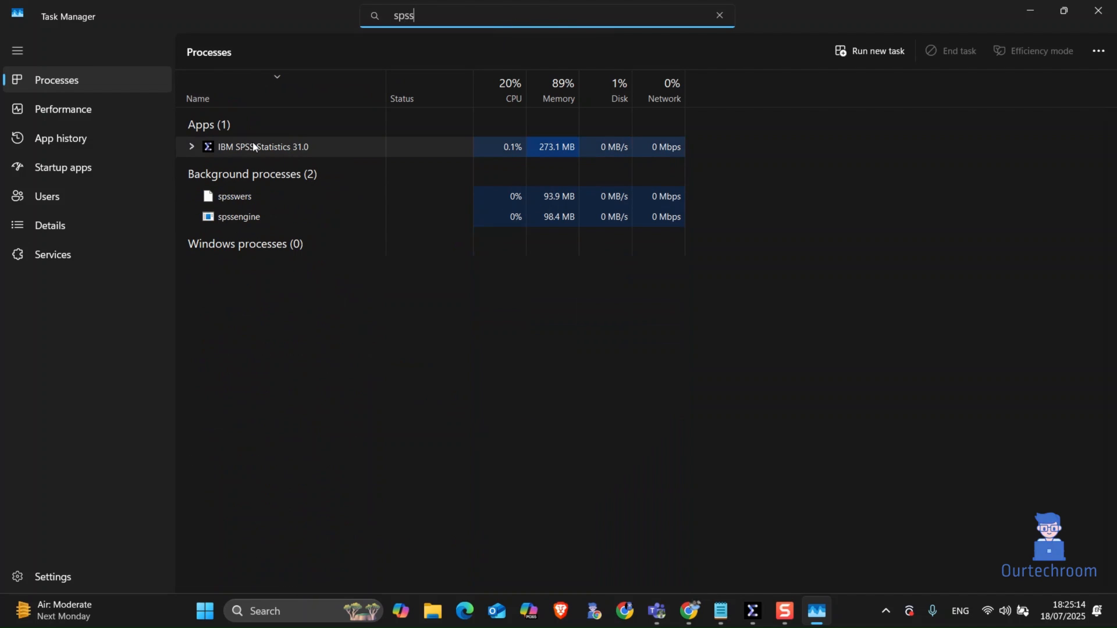
right_click(261, 147)
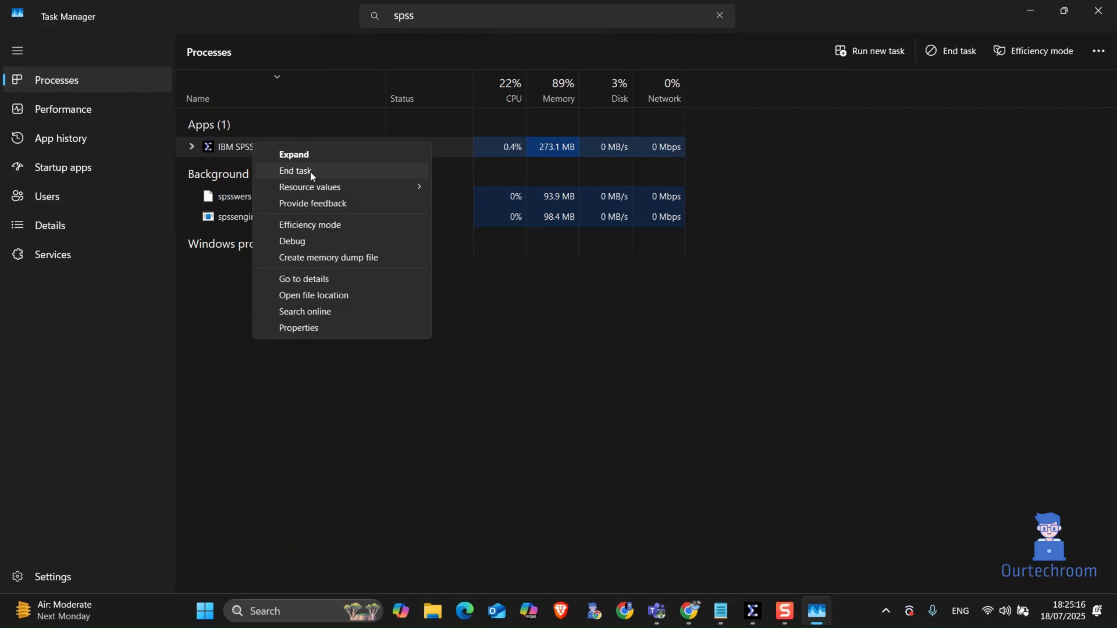
click(295, 170)
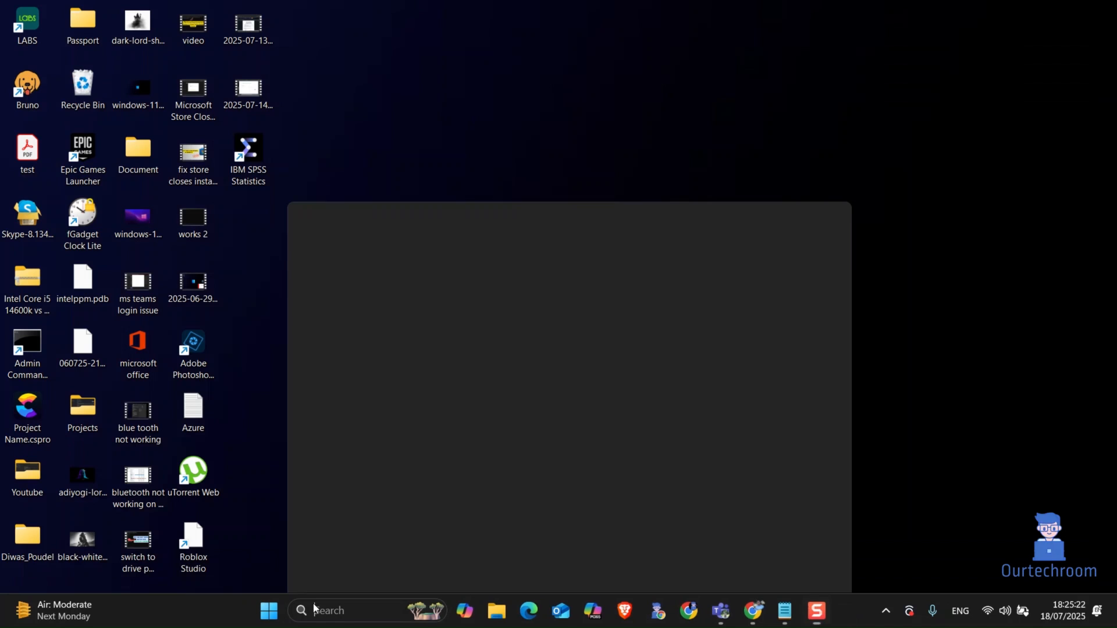
Step: Launch Windows Defender Firewall from Start search and show its Outbound Rules list
text(windows defender Firewall)
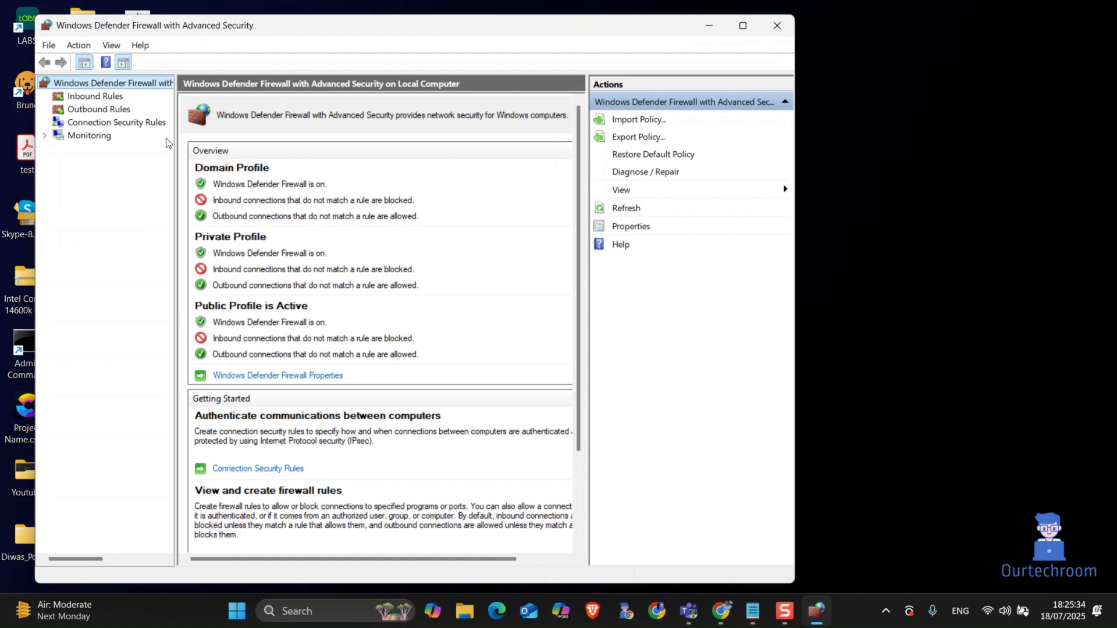
click(98, 110)
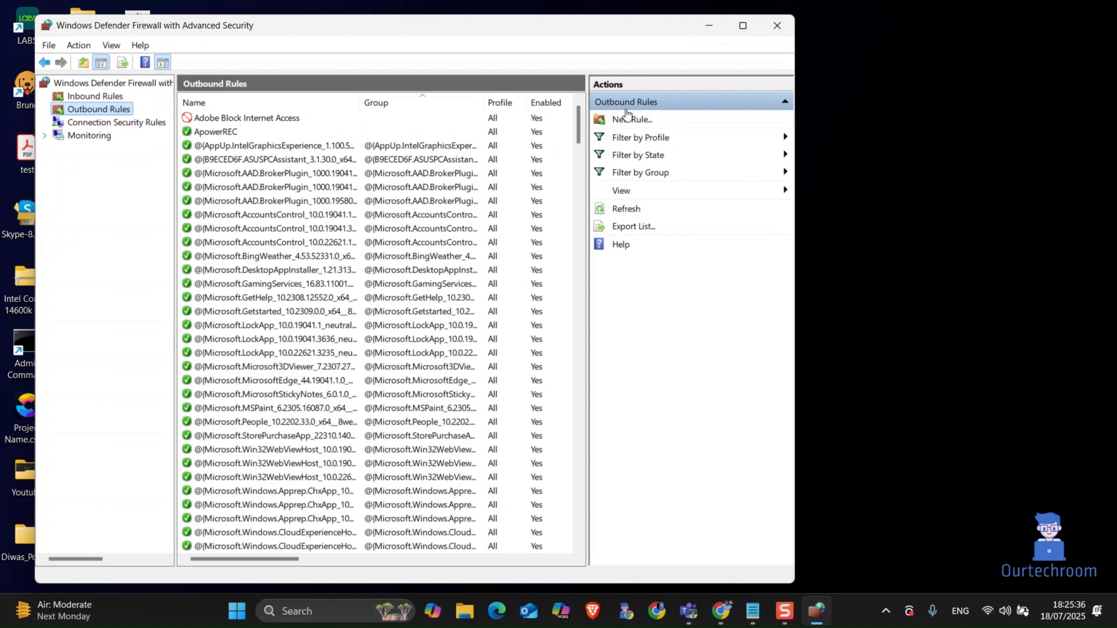
Step: Begin a new Custom outbound rule and advance the wizard to the Scope page
click(631, 118)
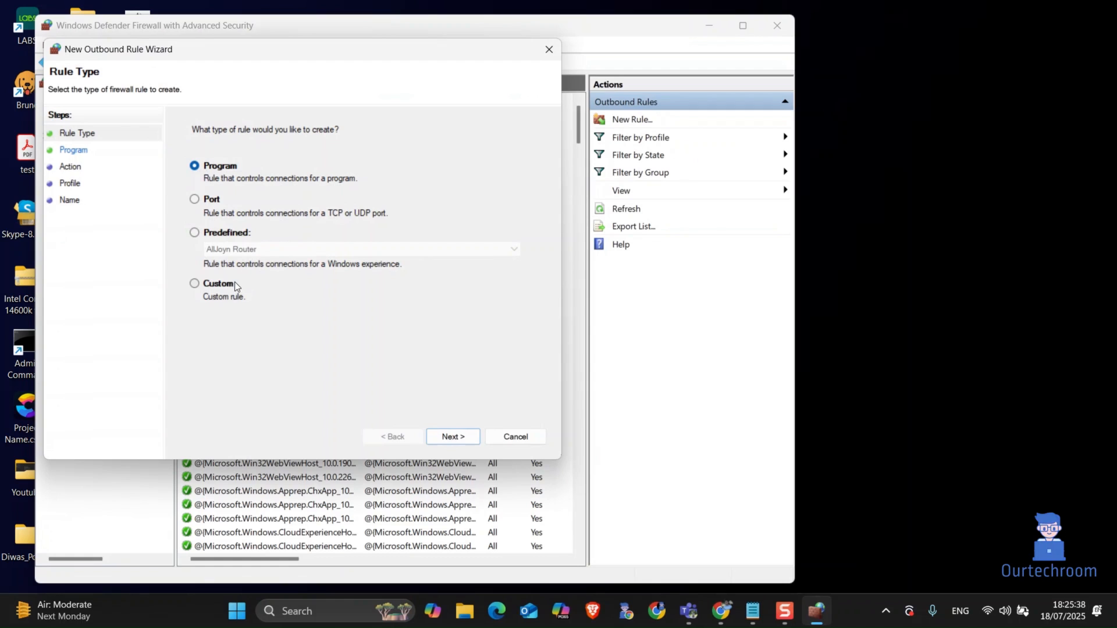
click(453, 436)
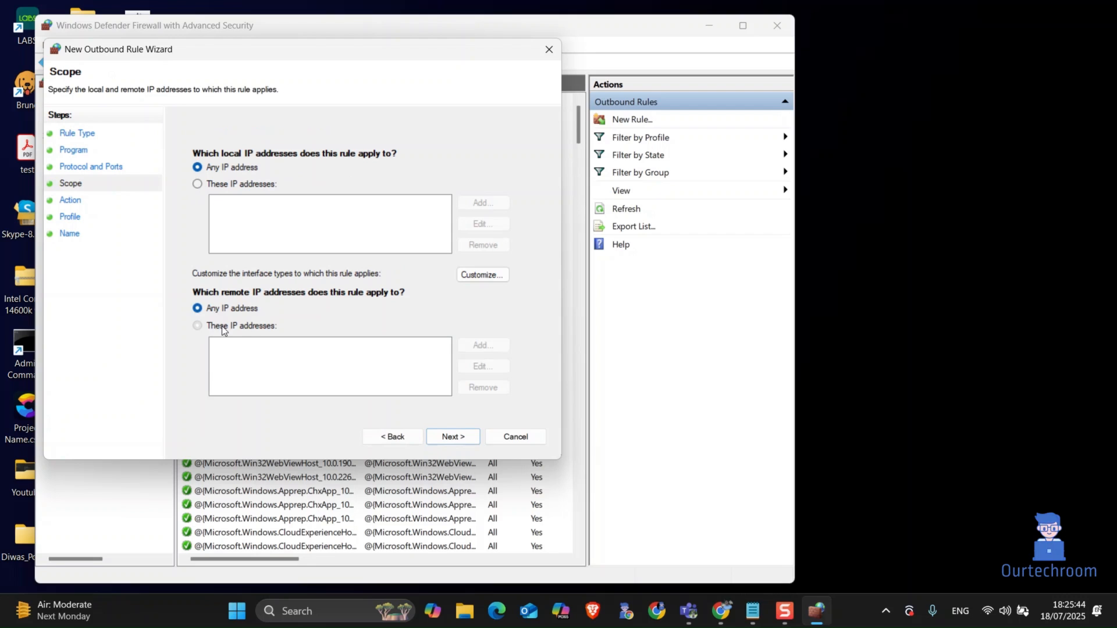
Step: Restrict remote addresses to 172.67.43.71, 104.22.76.165 and 104.22.77.165, then proceed to the Action page
click(198, 326)
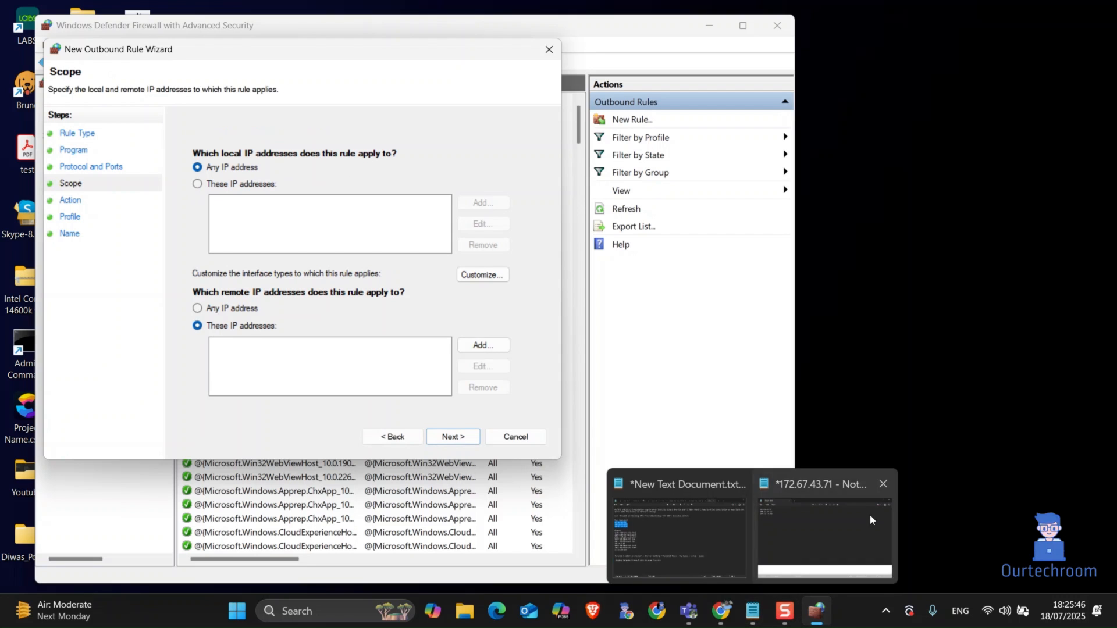
click(482, 345)
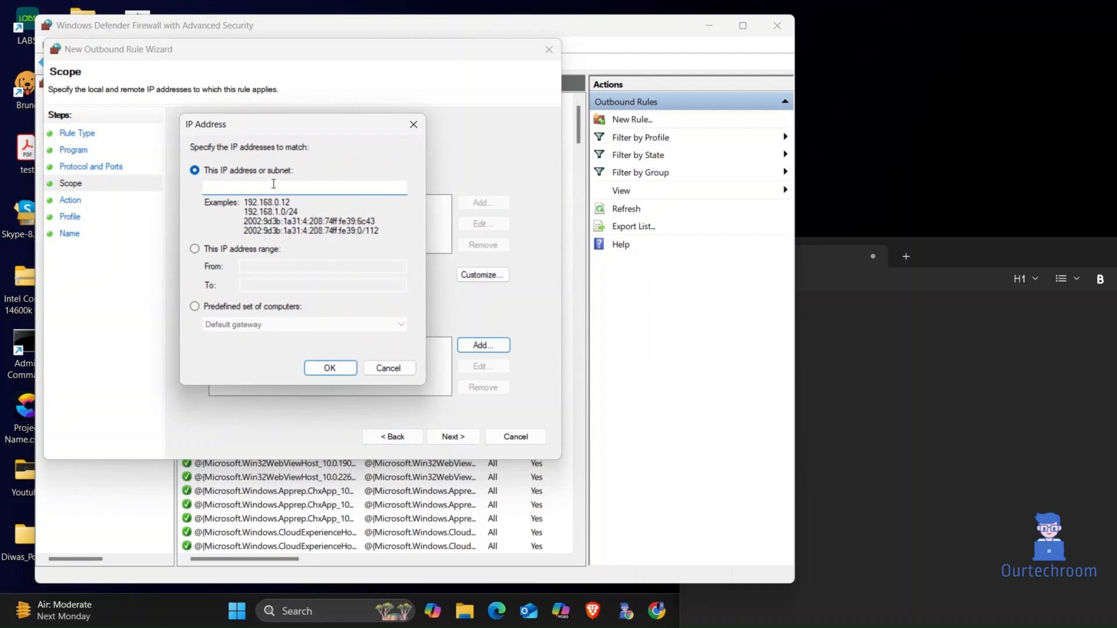
click(329, 369)
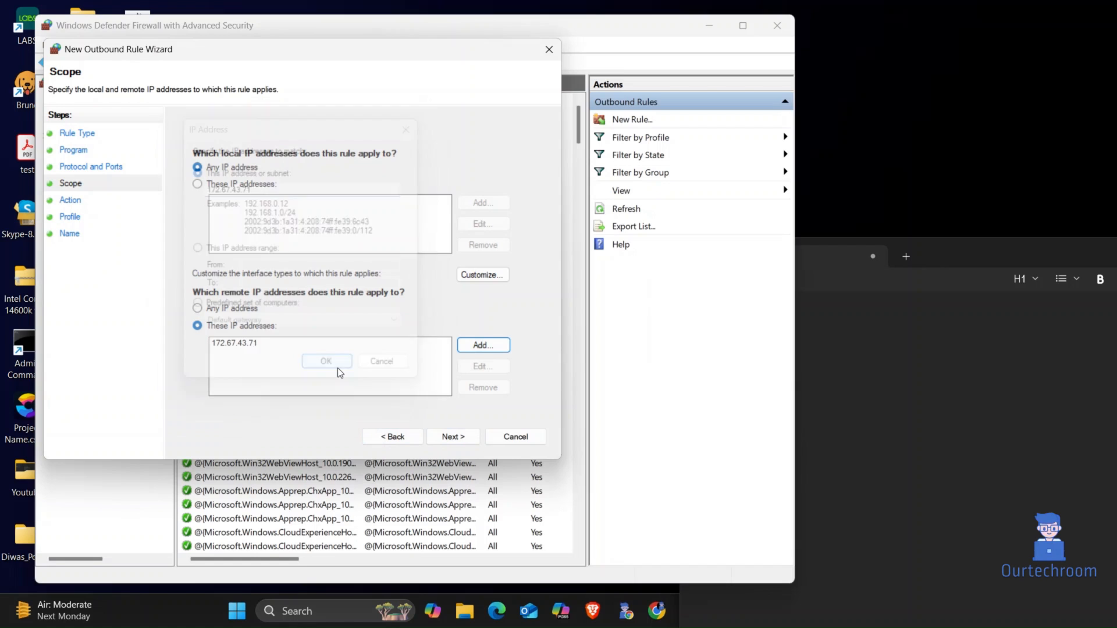
click(326, 361)
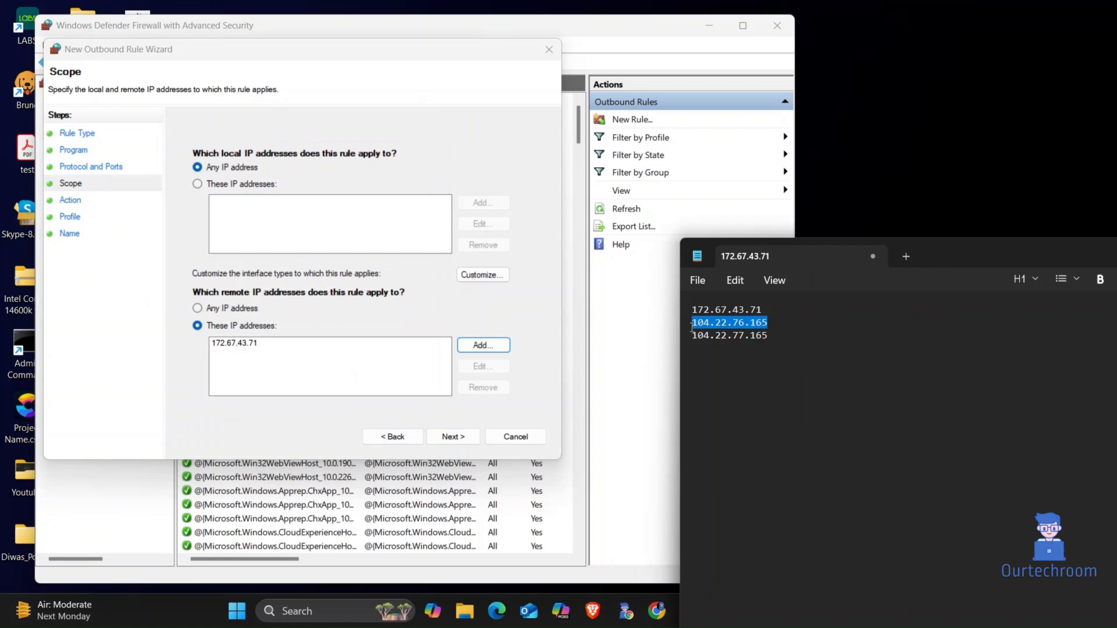
click(481, 345)
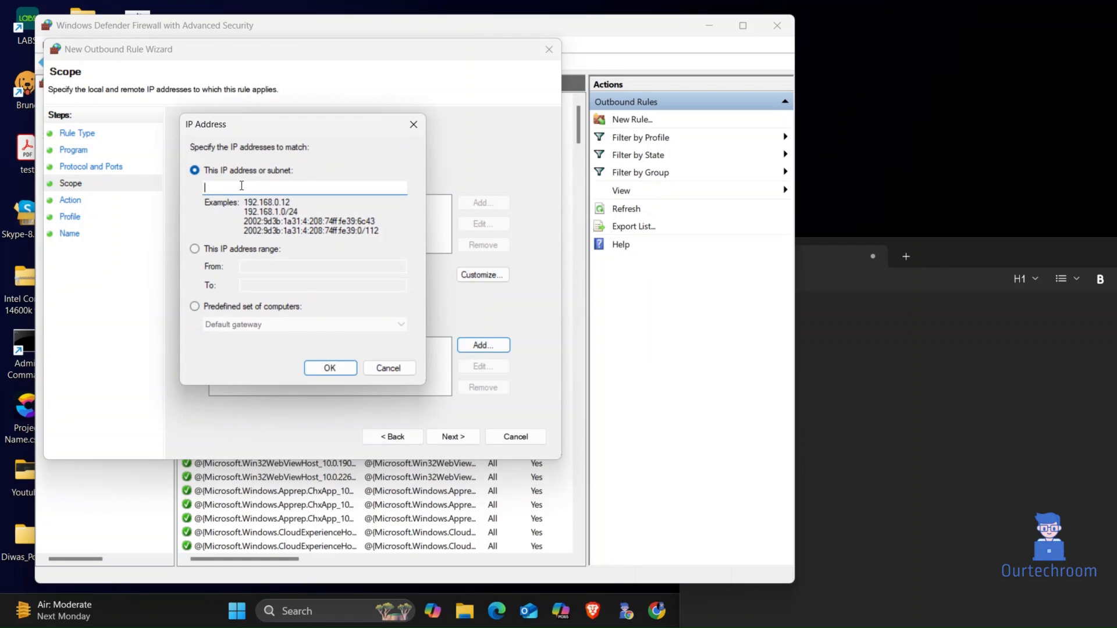
click(329, 367)
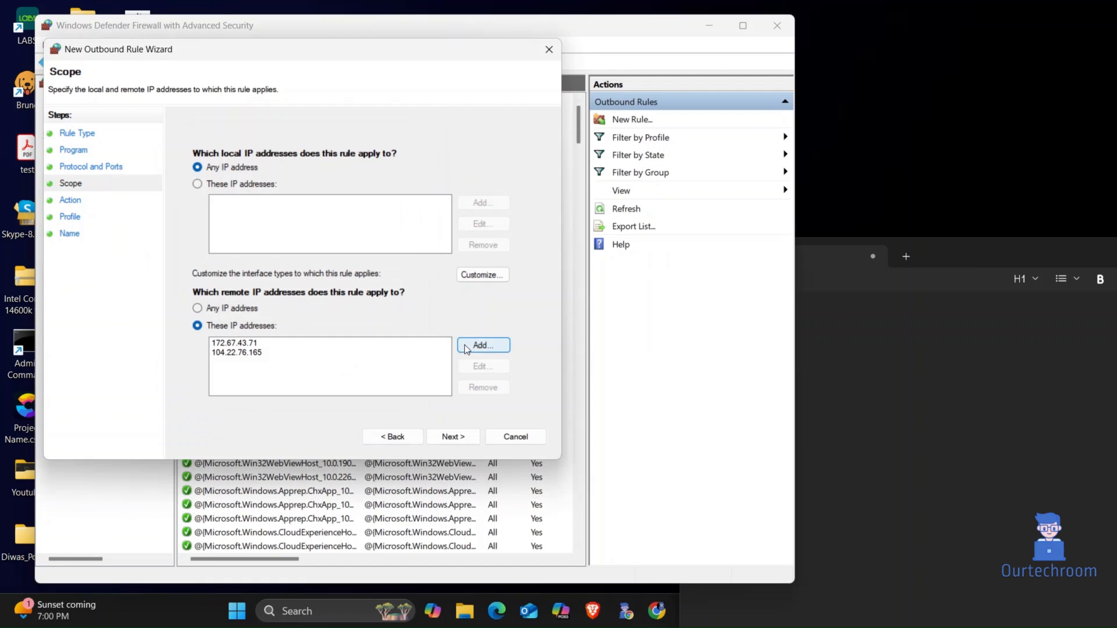
click(483, 345)
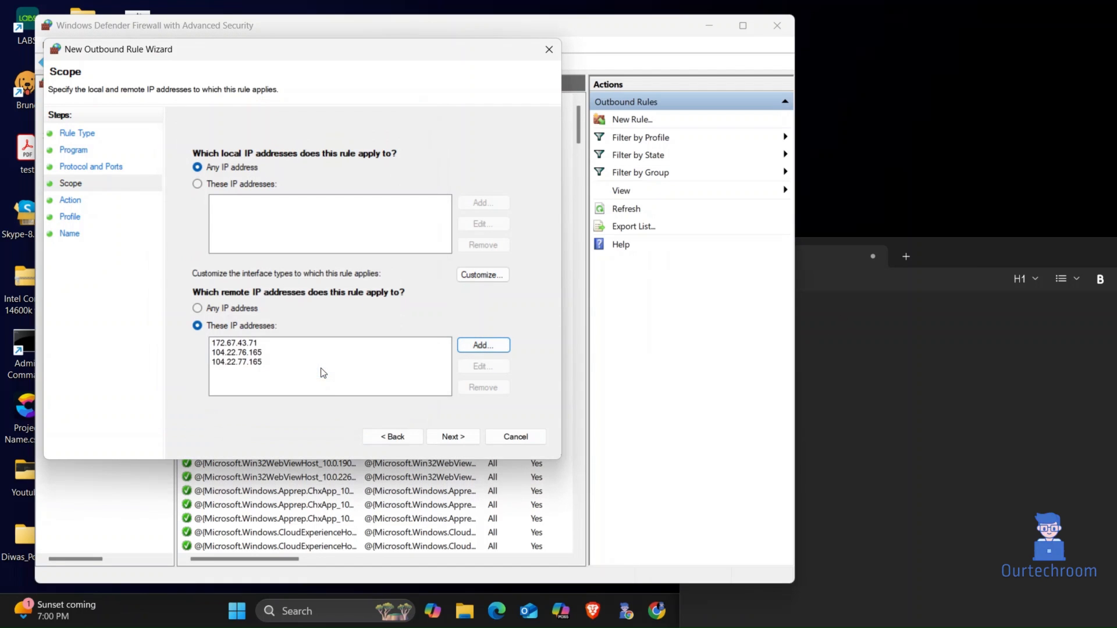
click(452, 436)
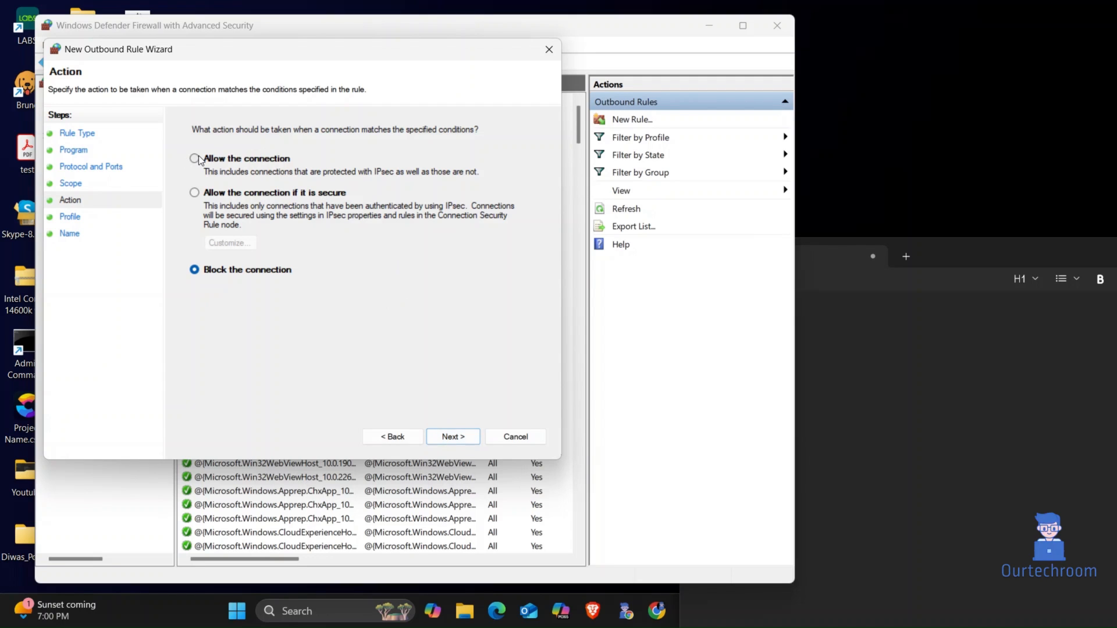
Step: Allow the connection for all profiles, name the rule SPSS and finish, then search Start for spss
click(451, 436)
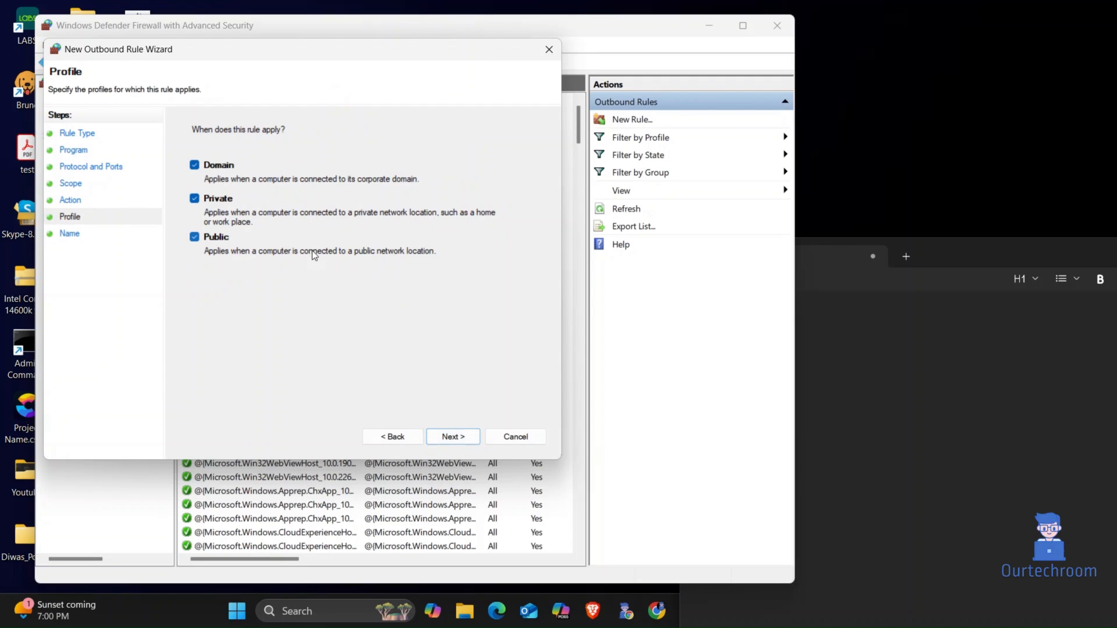
click(453, 436)
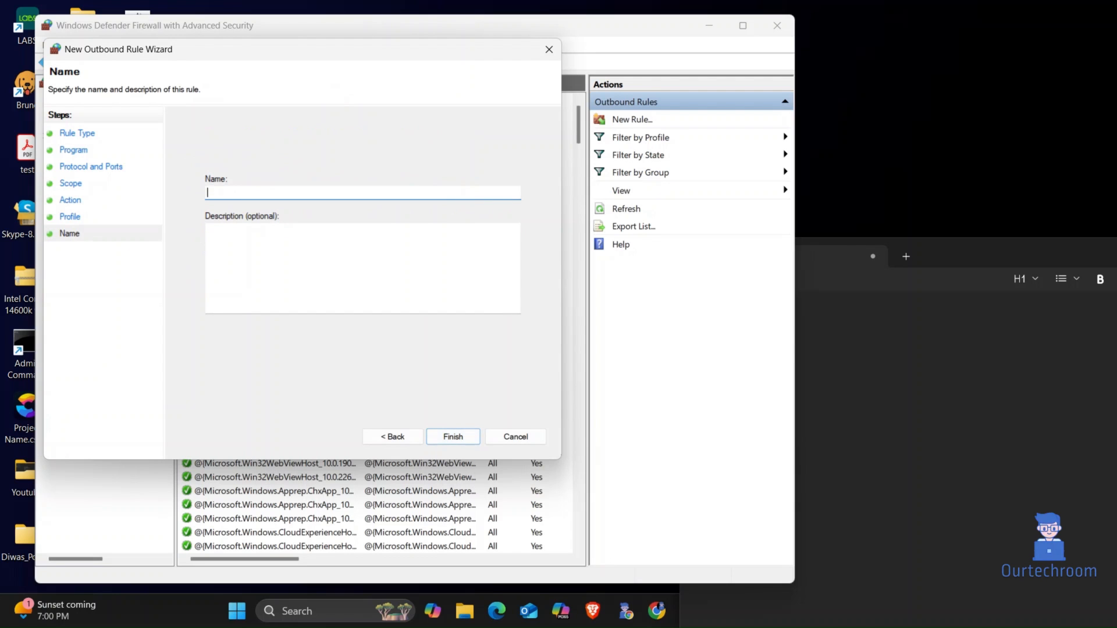
text(SPSS)
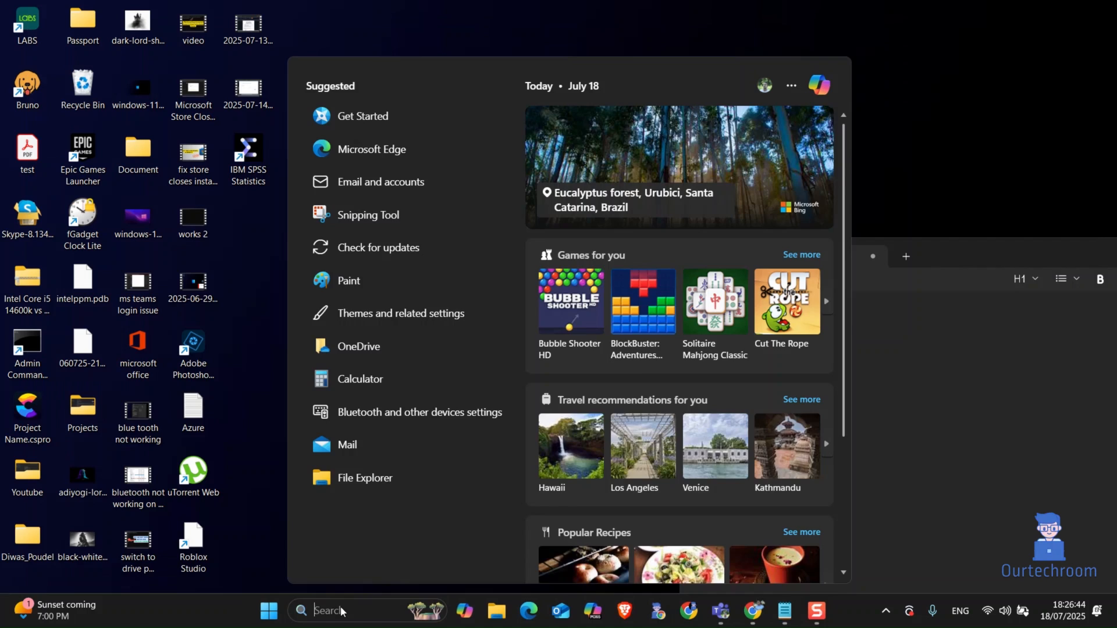
text(spss)
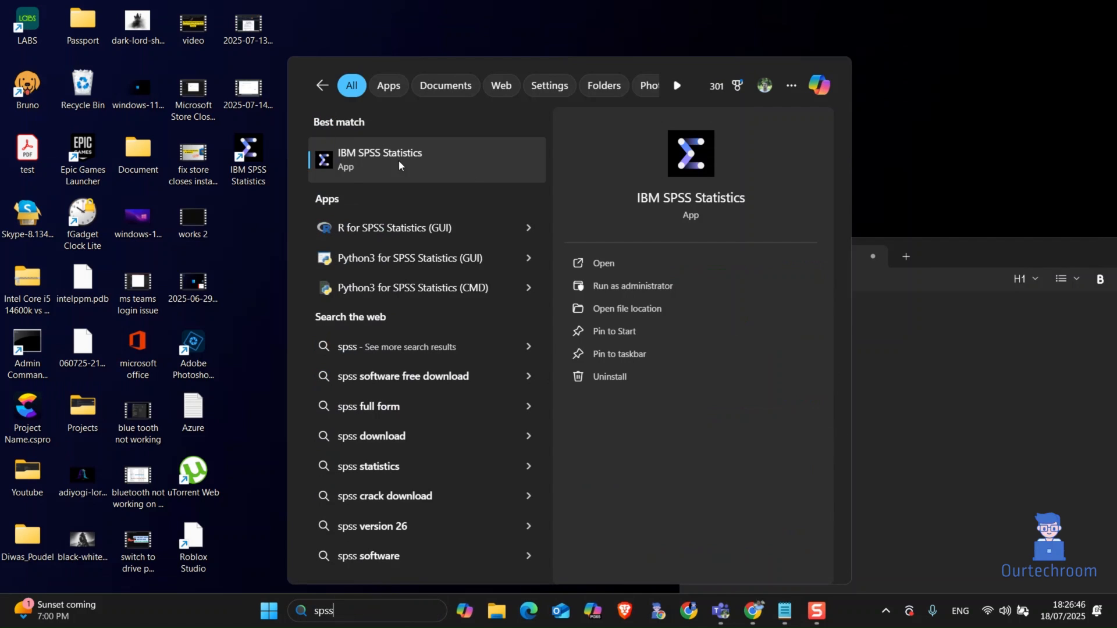